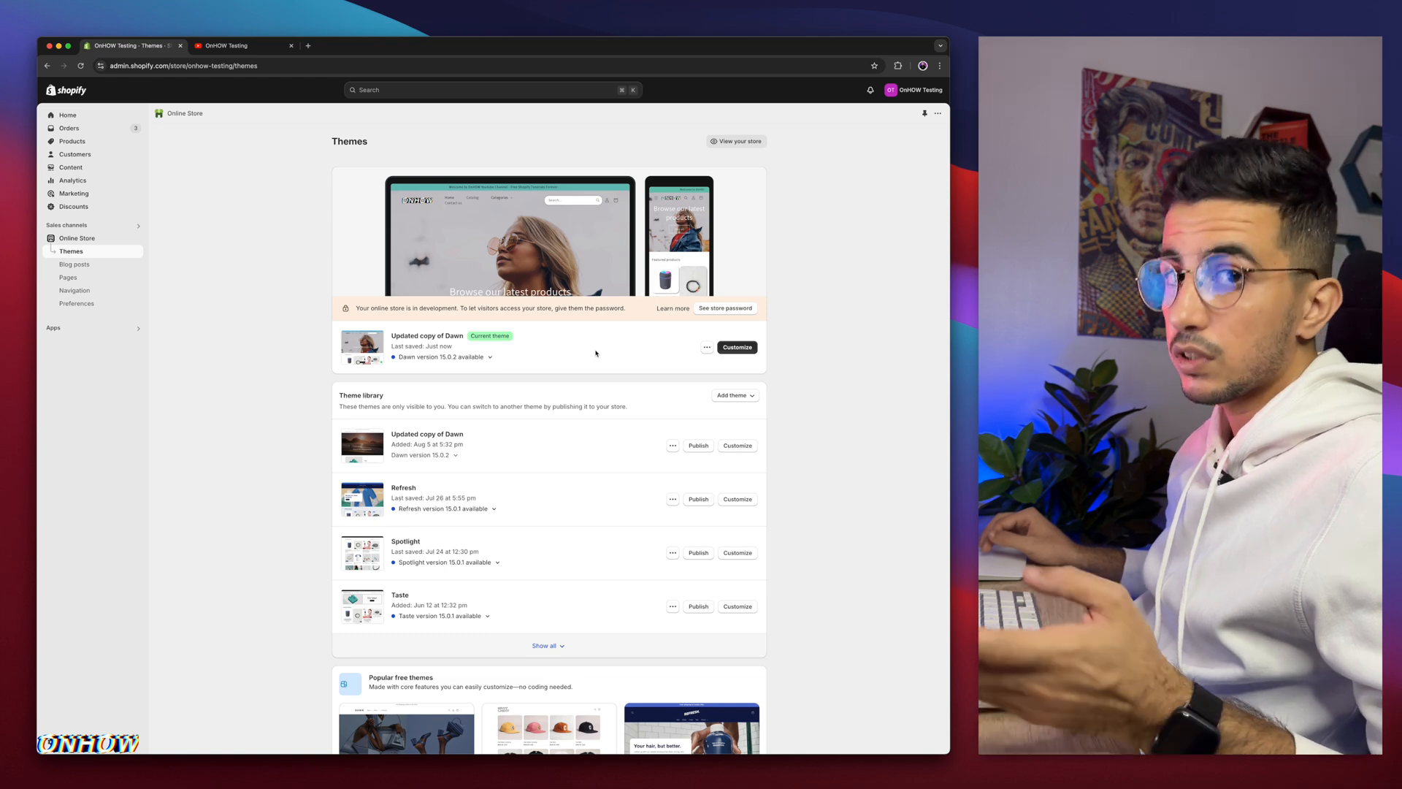
# - Reveal the full theme library with 'Show all', listing Sense, Trade and PageFly themes
pyautogui.scroll(-3)
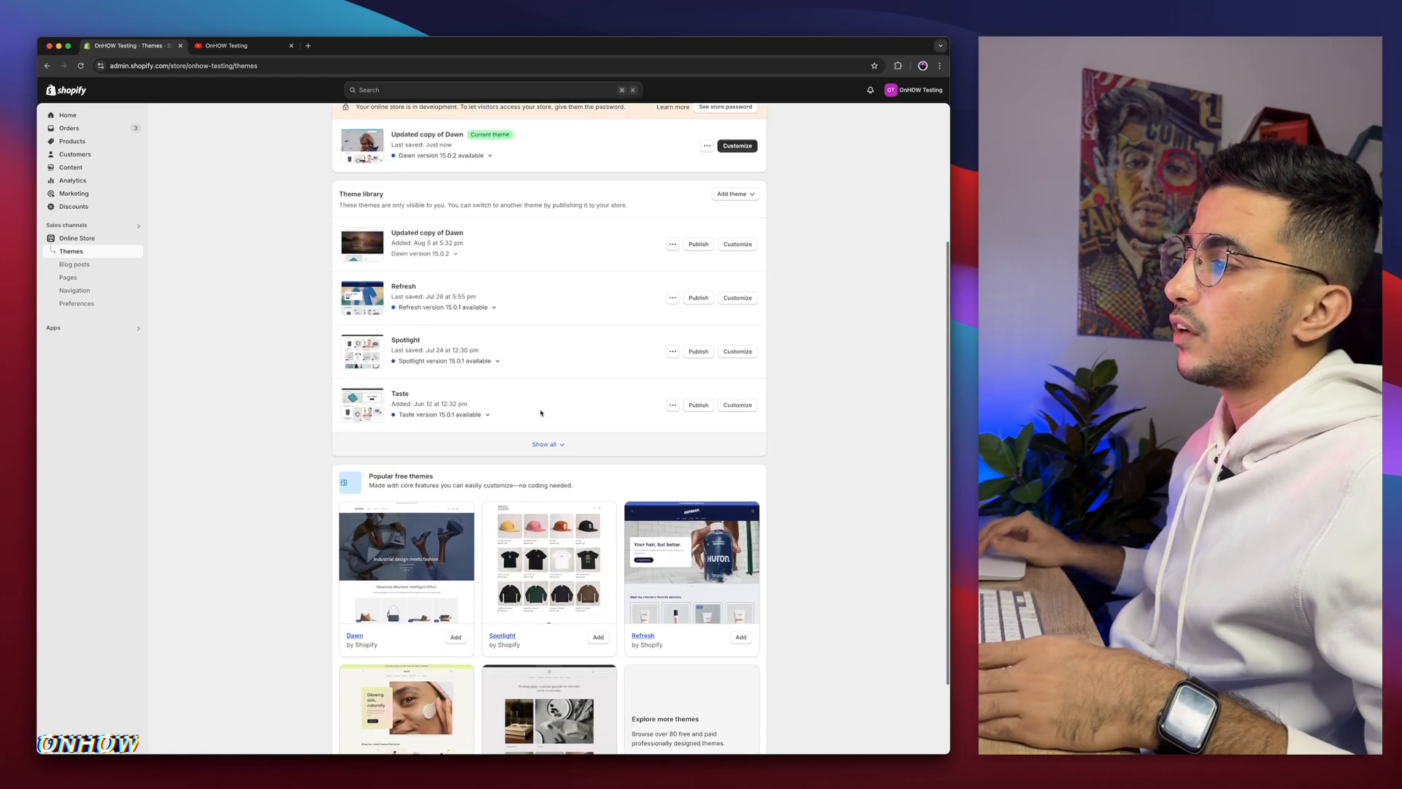
pyautogui.click(544, 444)
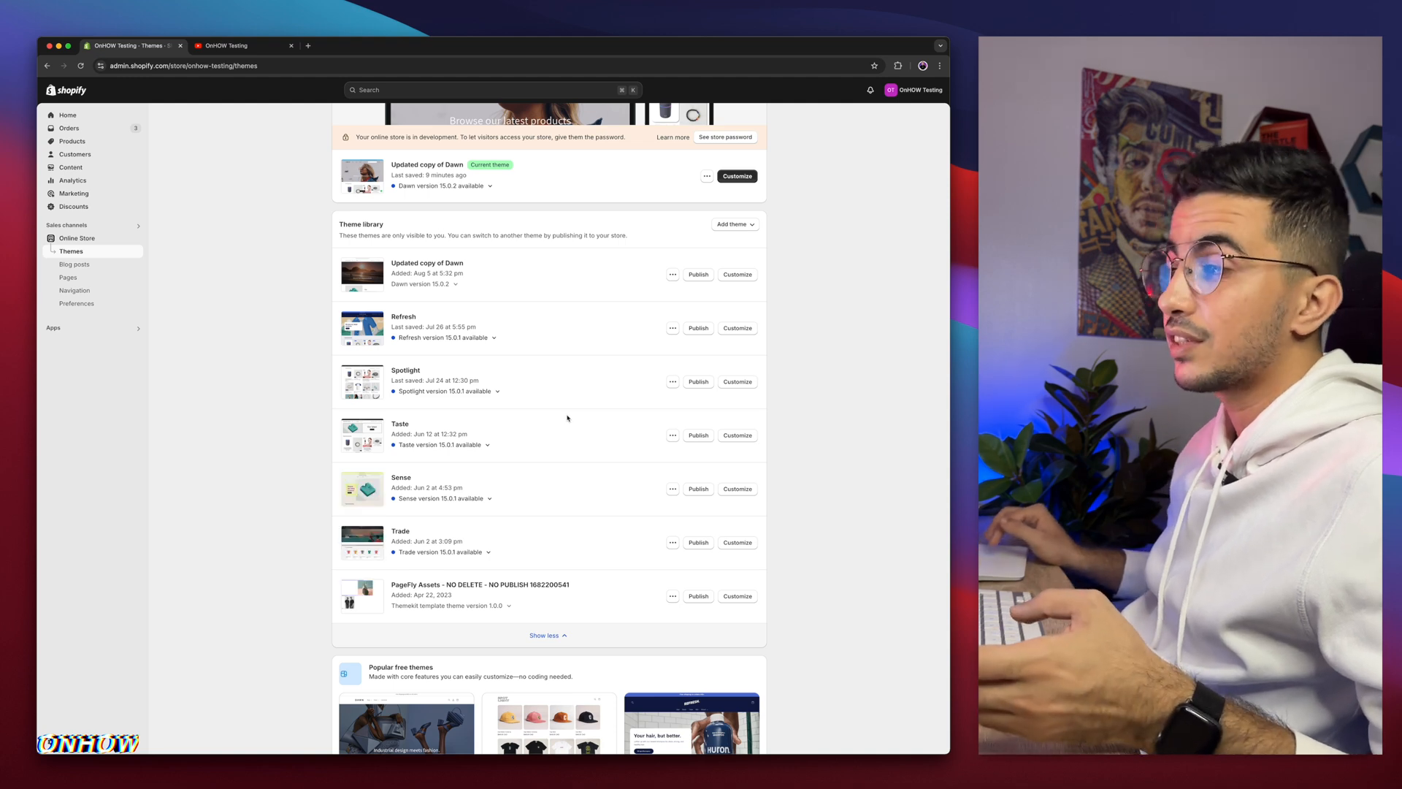
pyautogui.moveTo(540, 424)
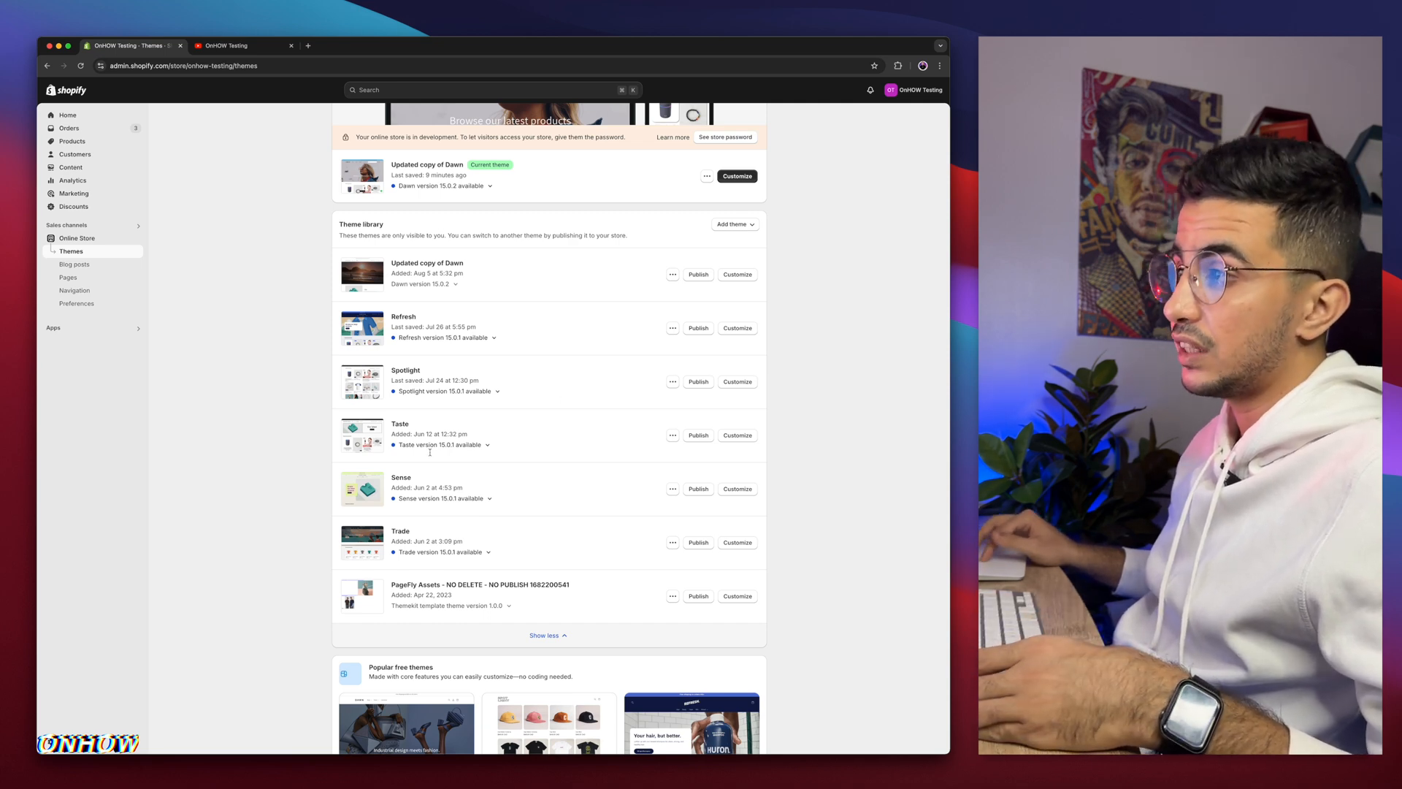
pyautogui.scroll(-3)
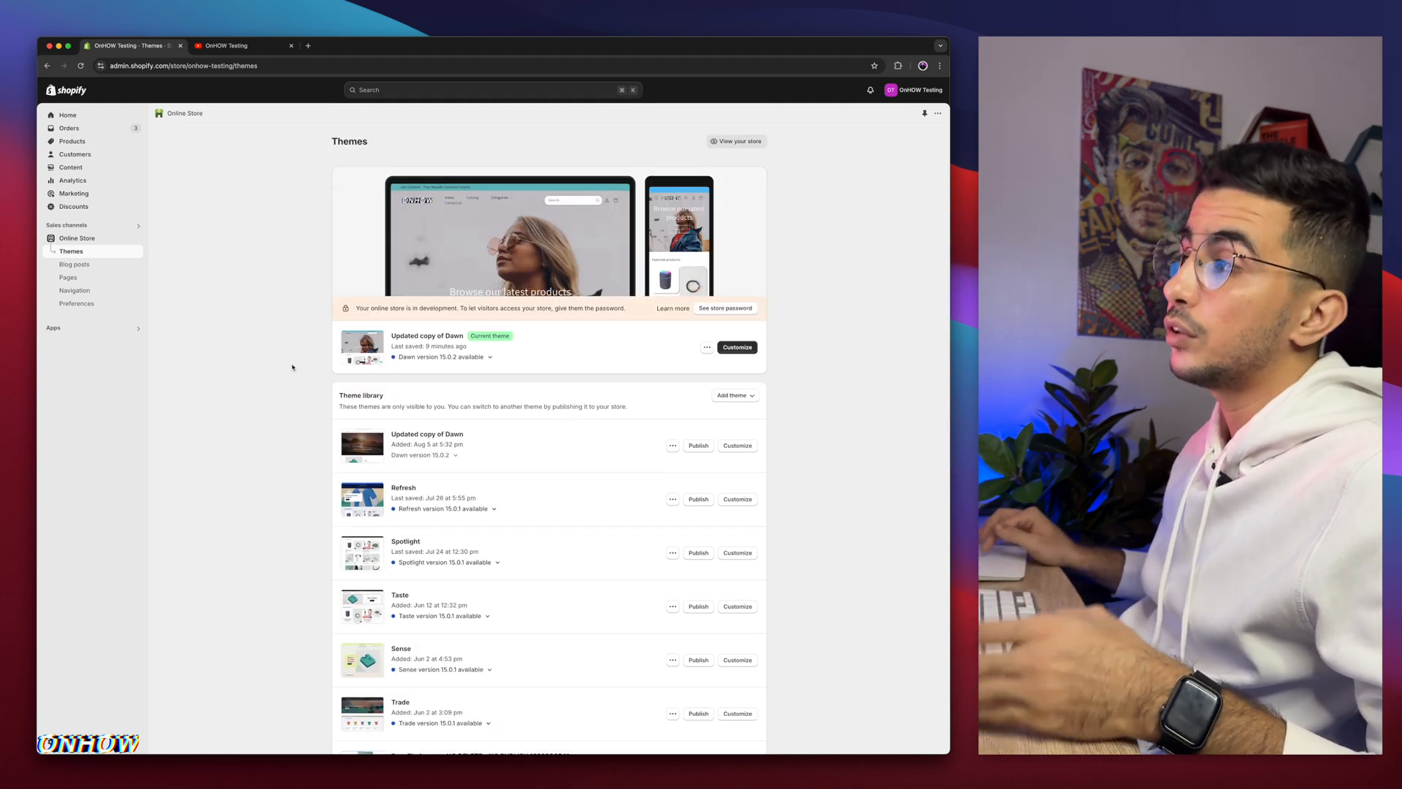
pyautogui.click(241, 45)
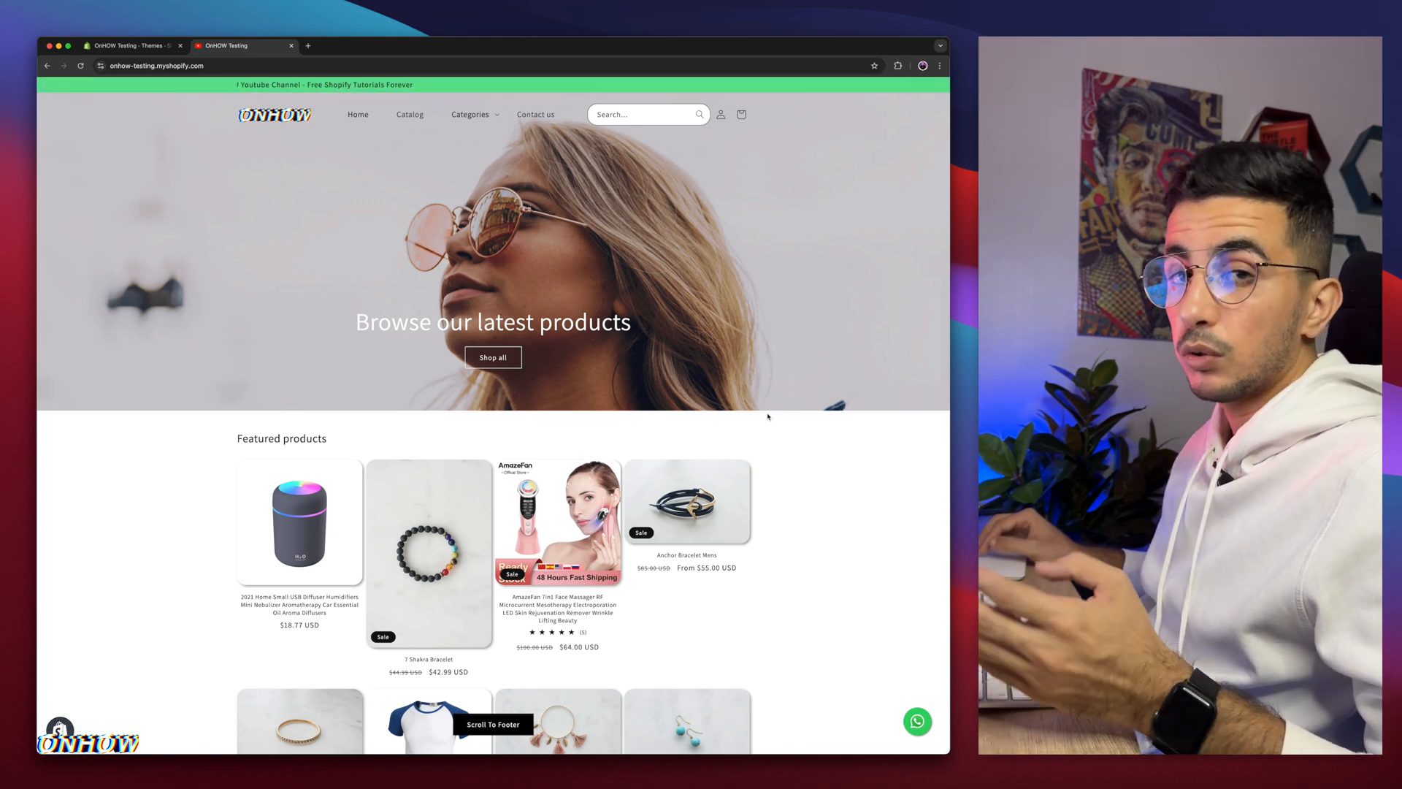
pyautogui.scroll(-3)
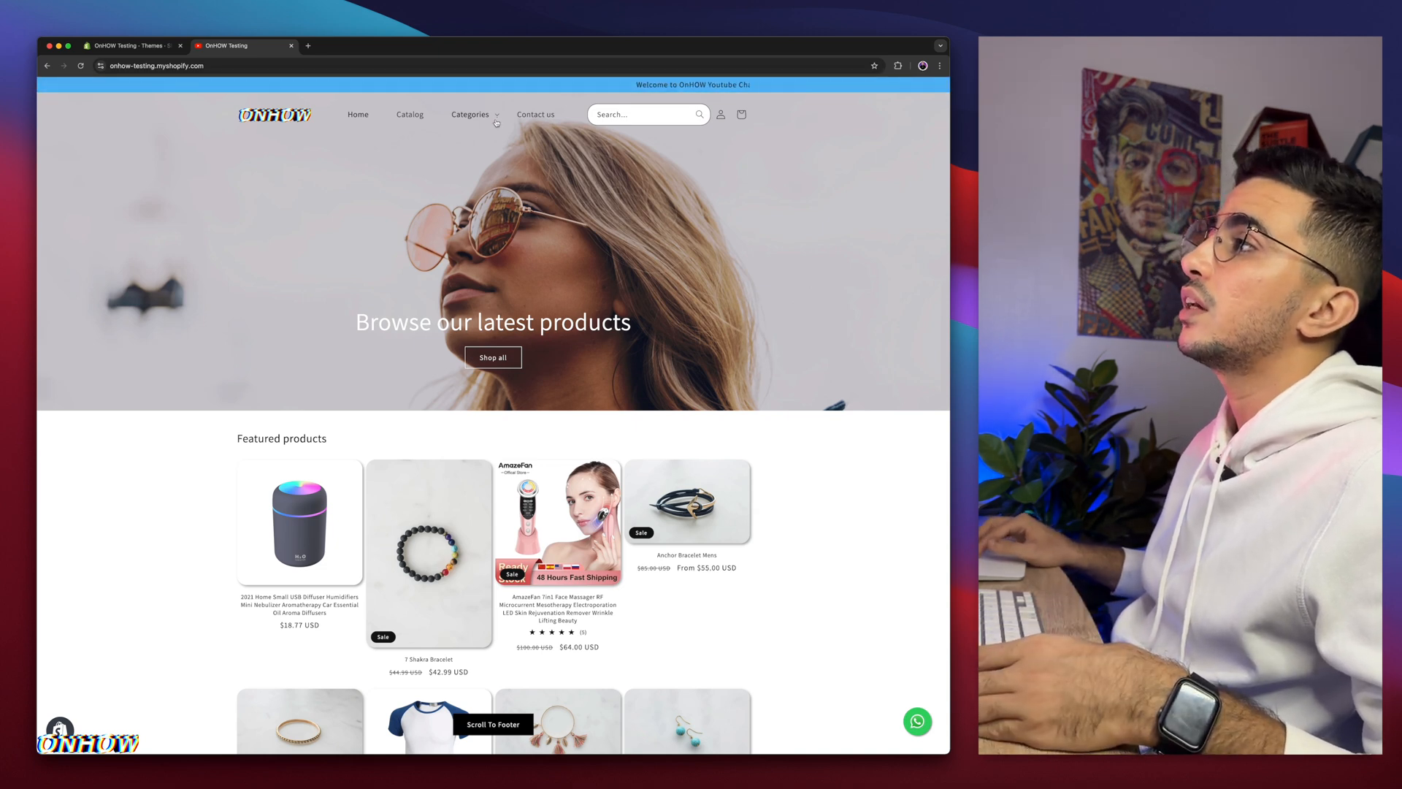
pyautogui.click(472, 114)
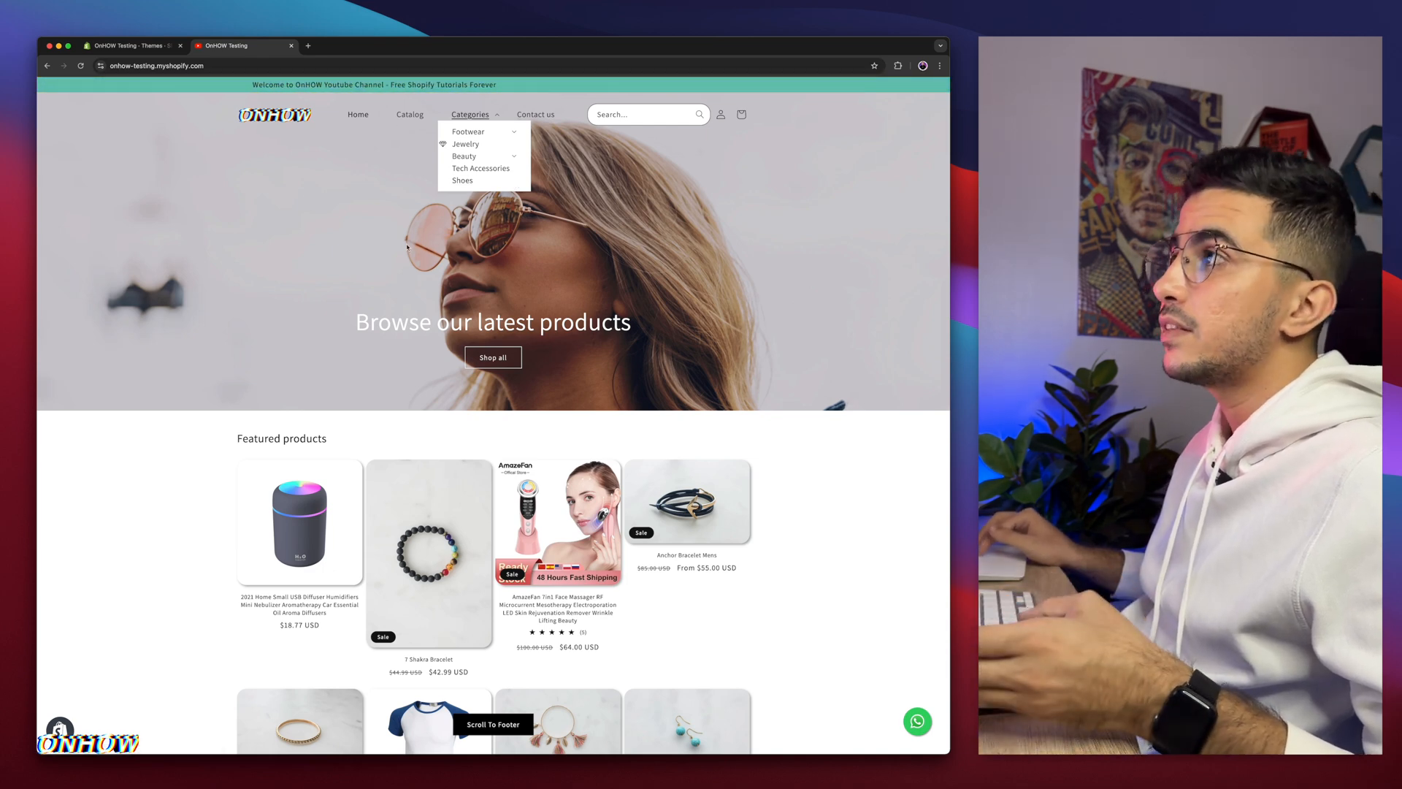
pyautogui.click(131, 45)
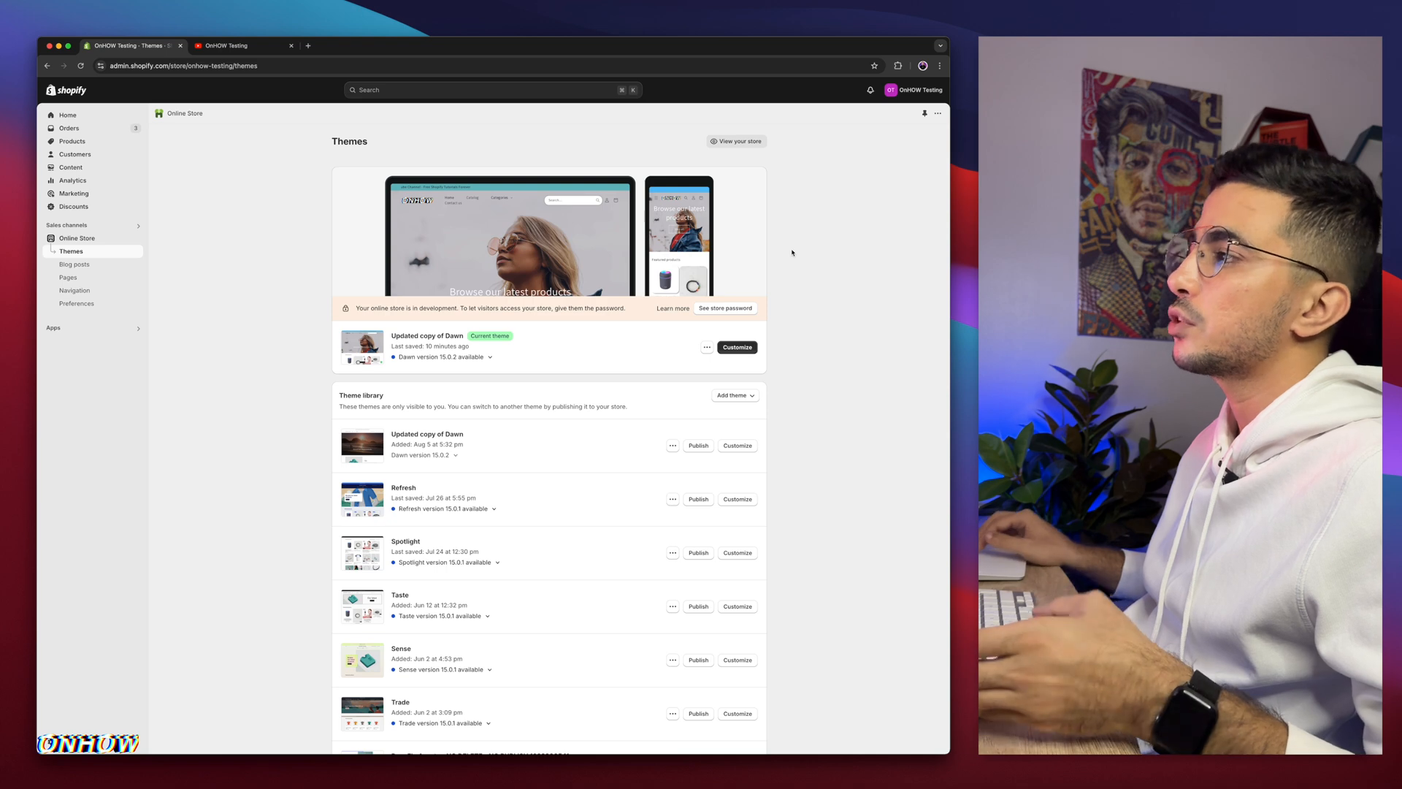
# - Choose 'Edit code' from the actions menu of the Updated copy of Dawn theme
pyautogui.click(707, 347)
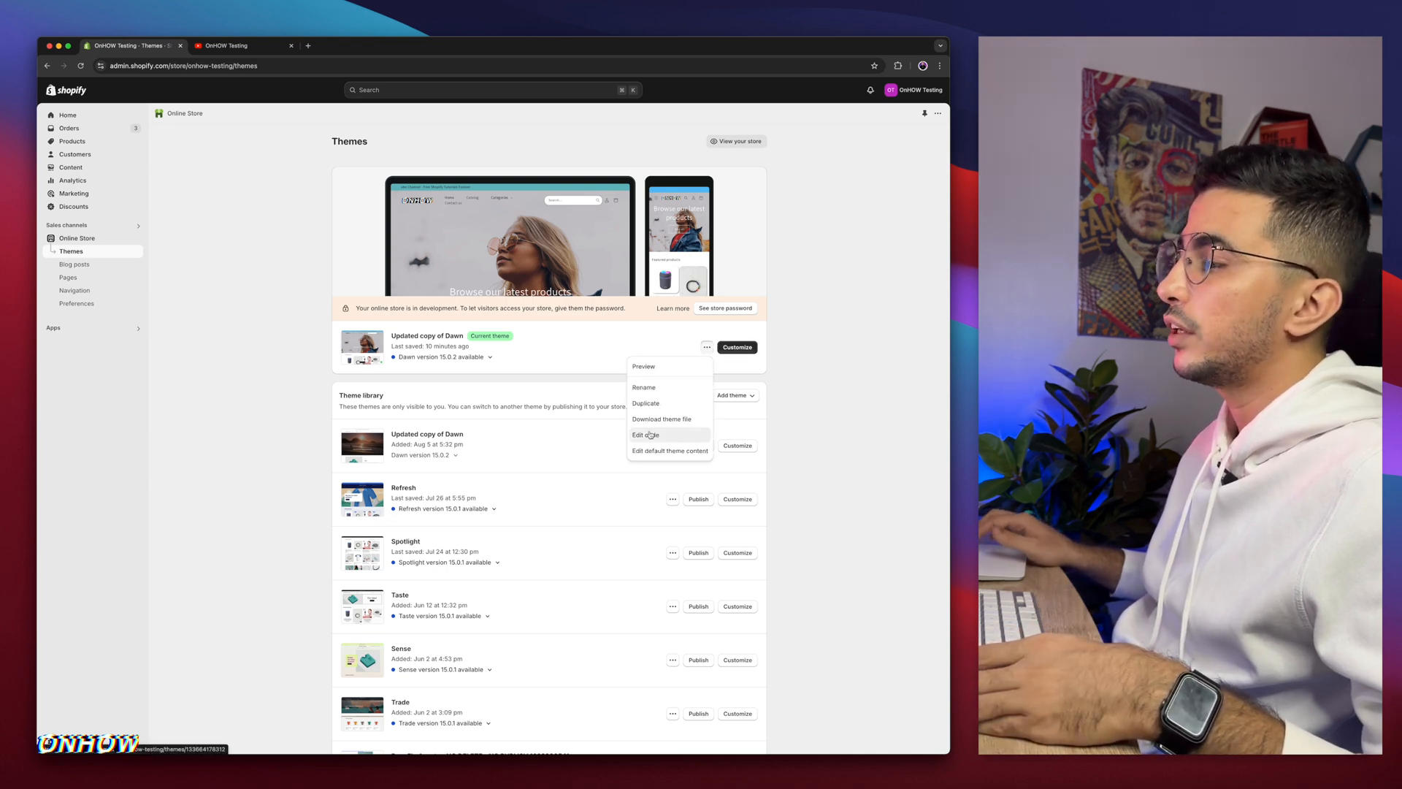
pyautogui.click(644, 435)
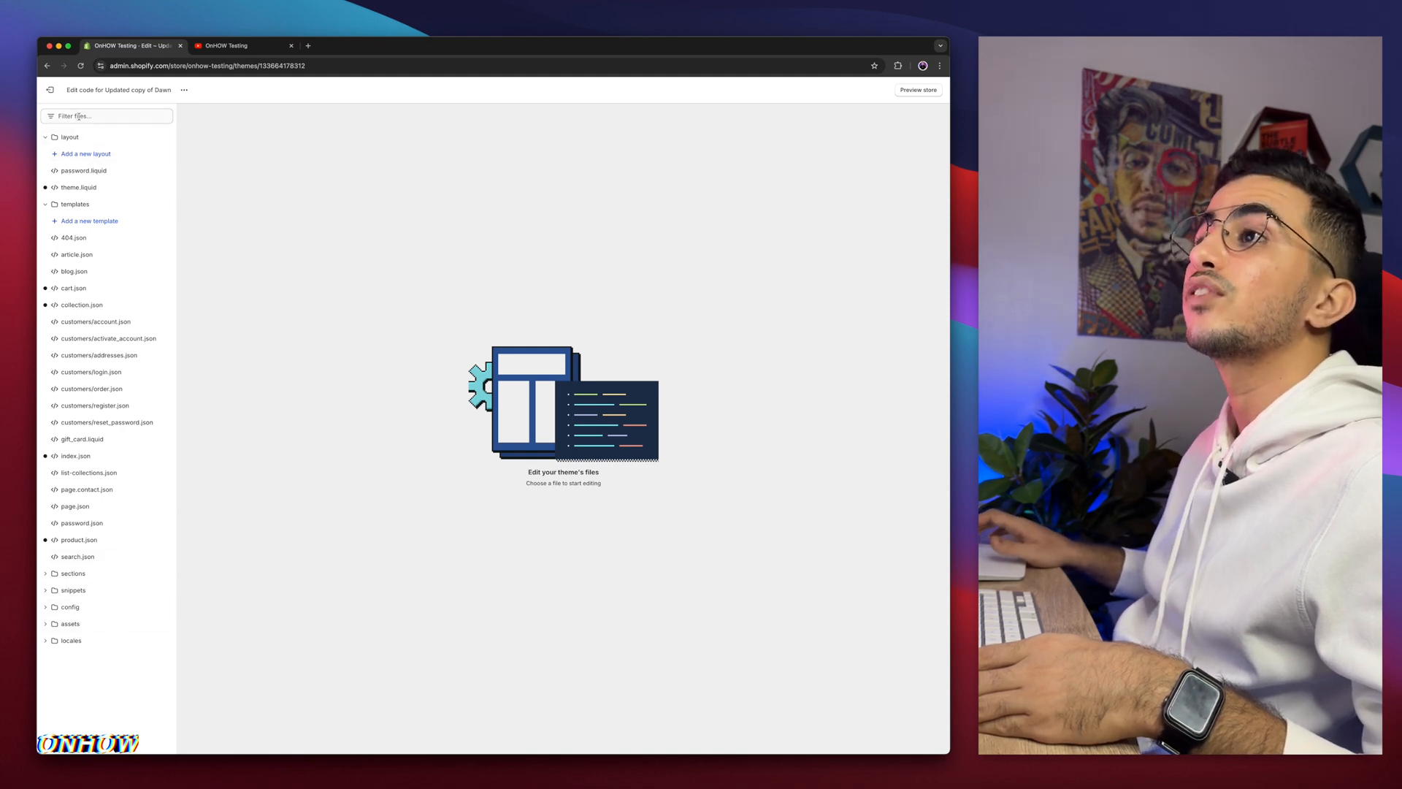
# - Filter the theme files for 'base' to reveal assets/base.css
pyautogui.click(105, 117)
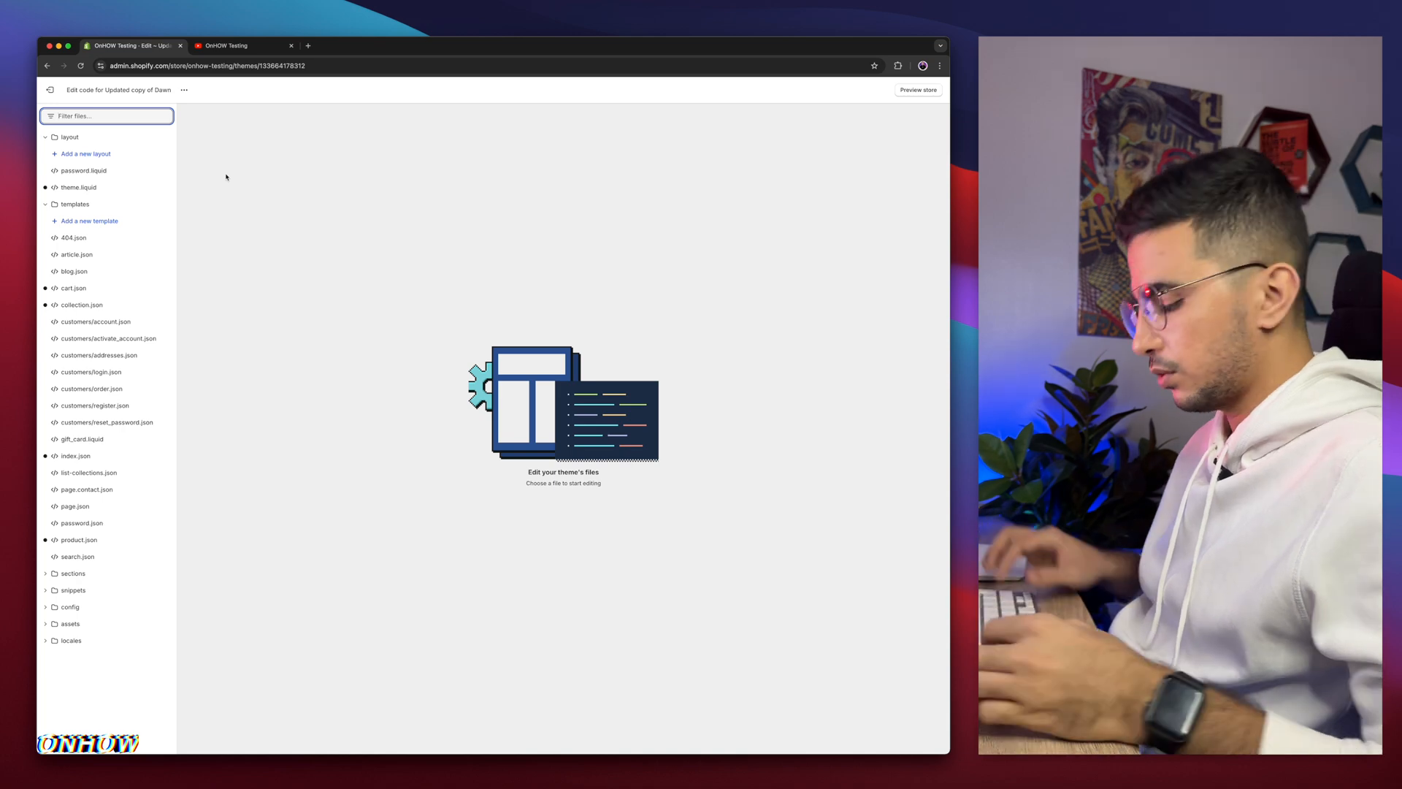
pyautogui.write('baase')
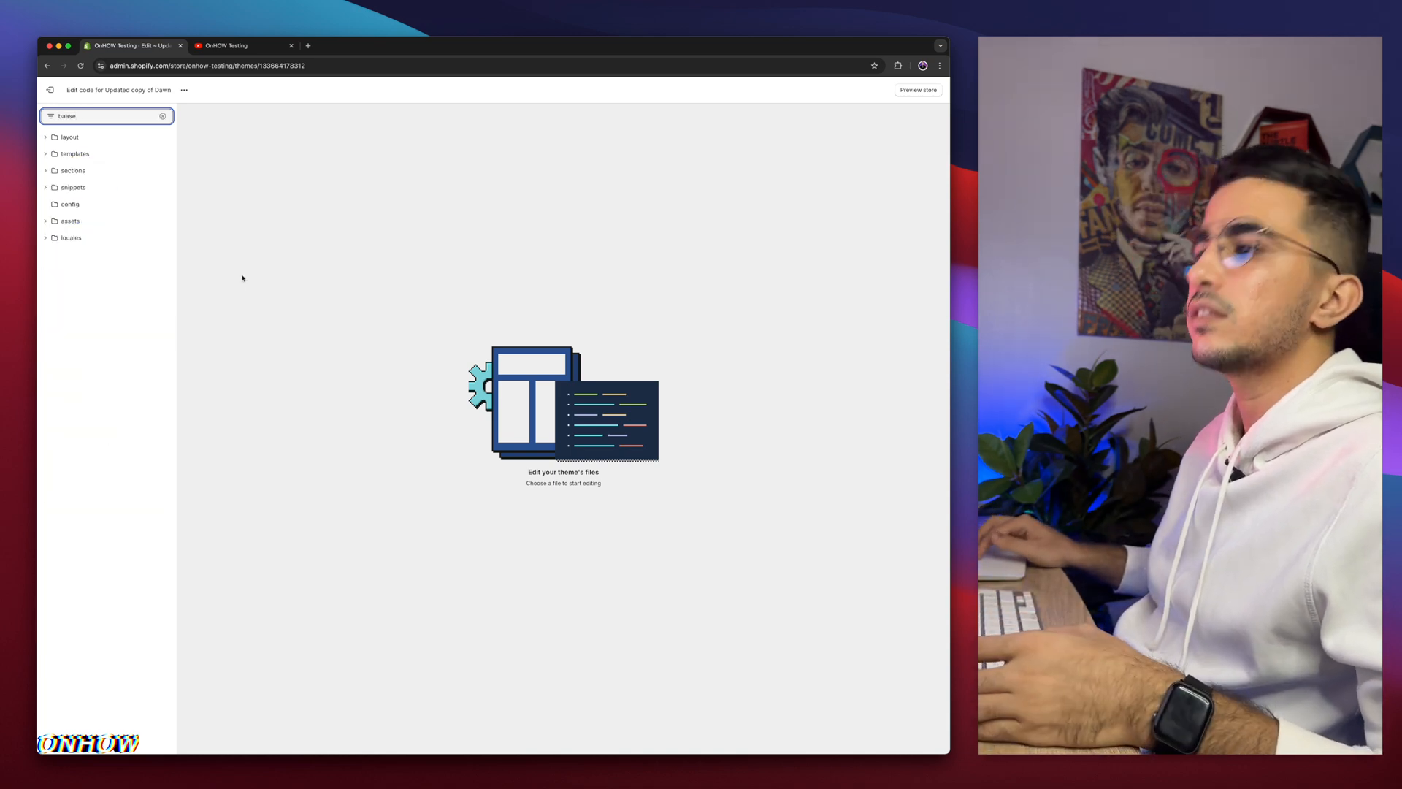
pyautogui.write('baabe')
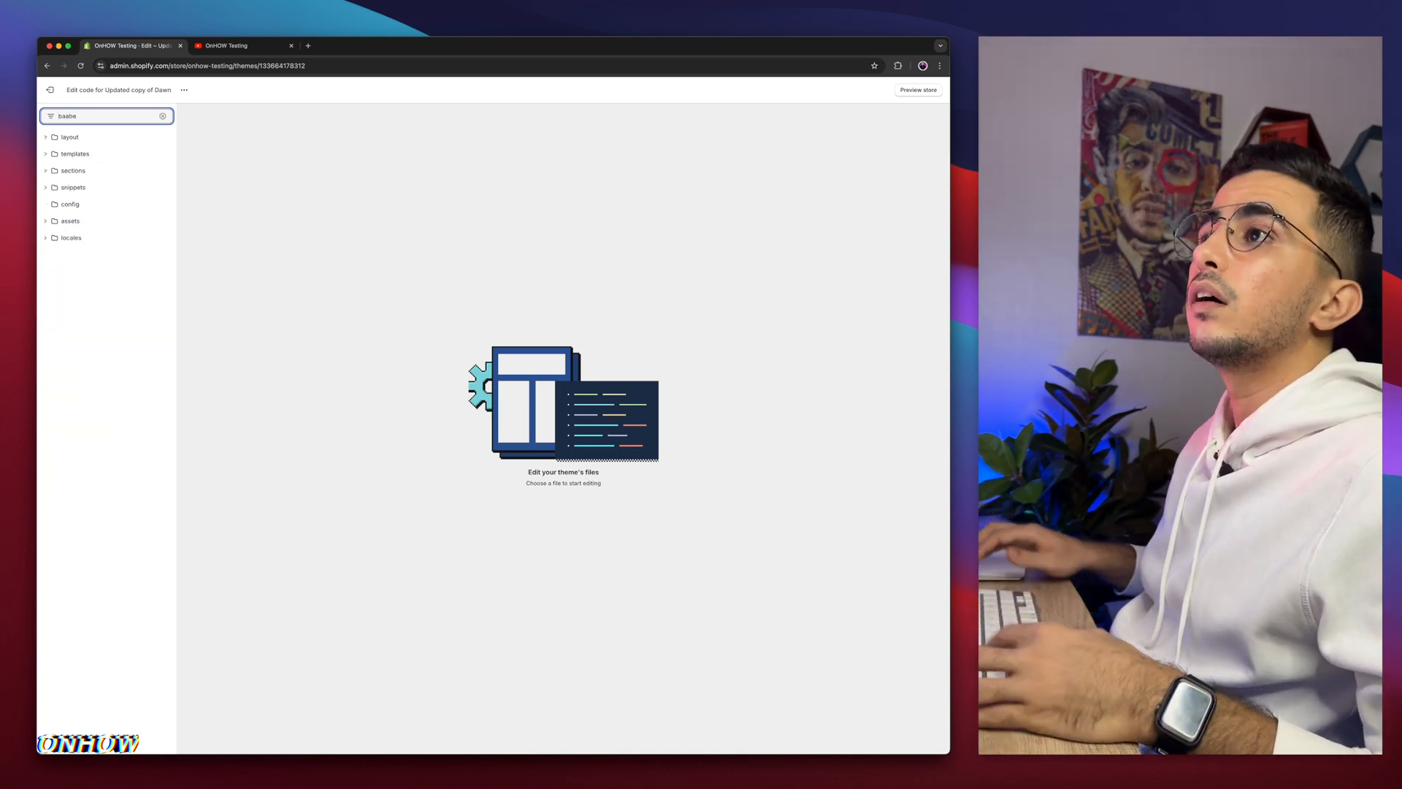
pyautogui.write('base')
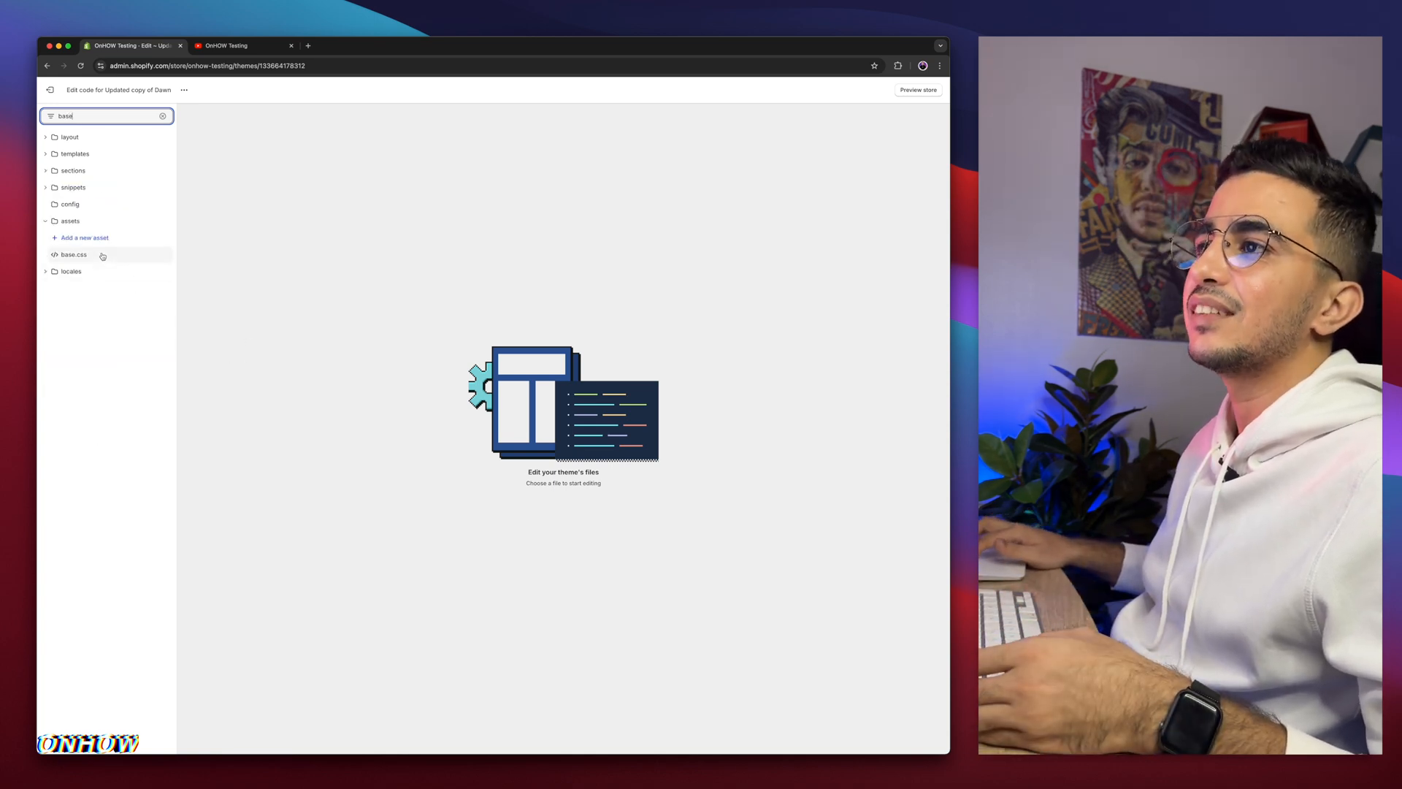
# - Load assets/base.css in the editor and reach the end of the file after its last rule
pyautogui.click(73, 254)
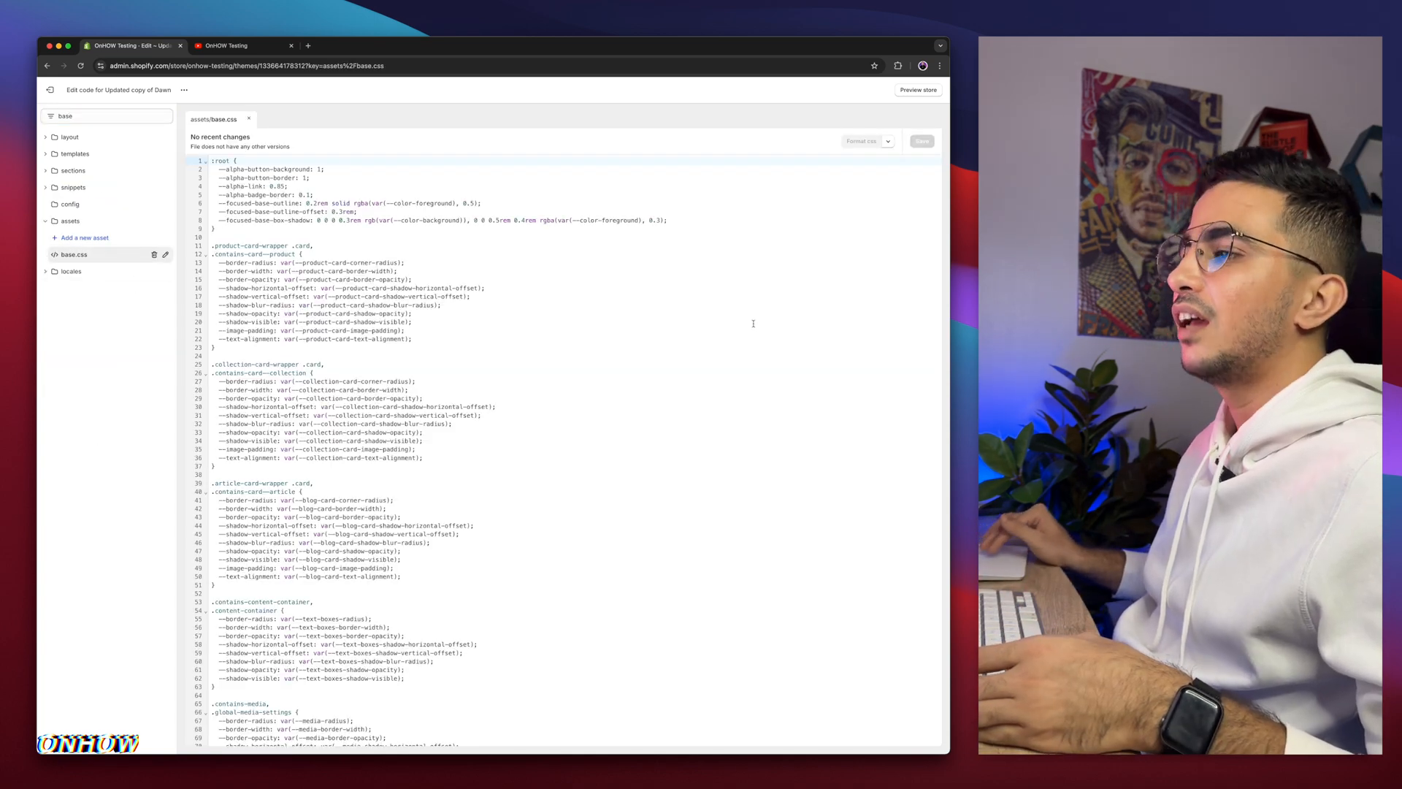
pyautogui.scroll(-3)
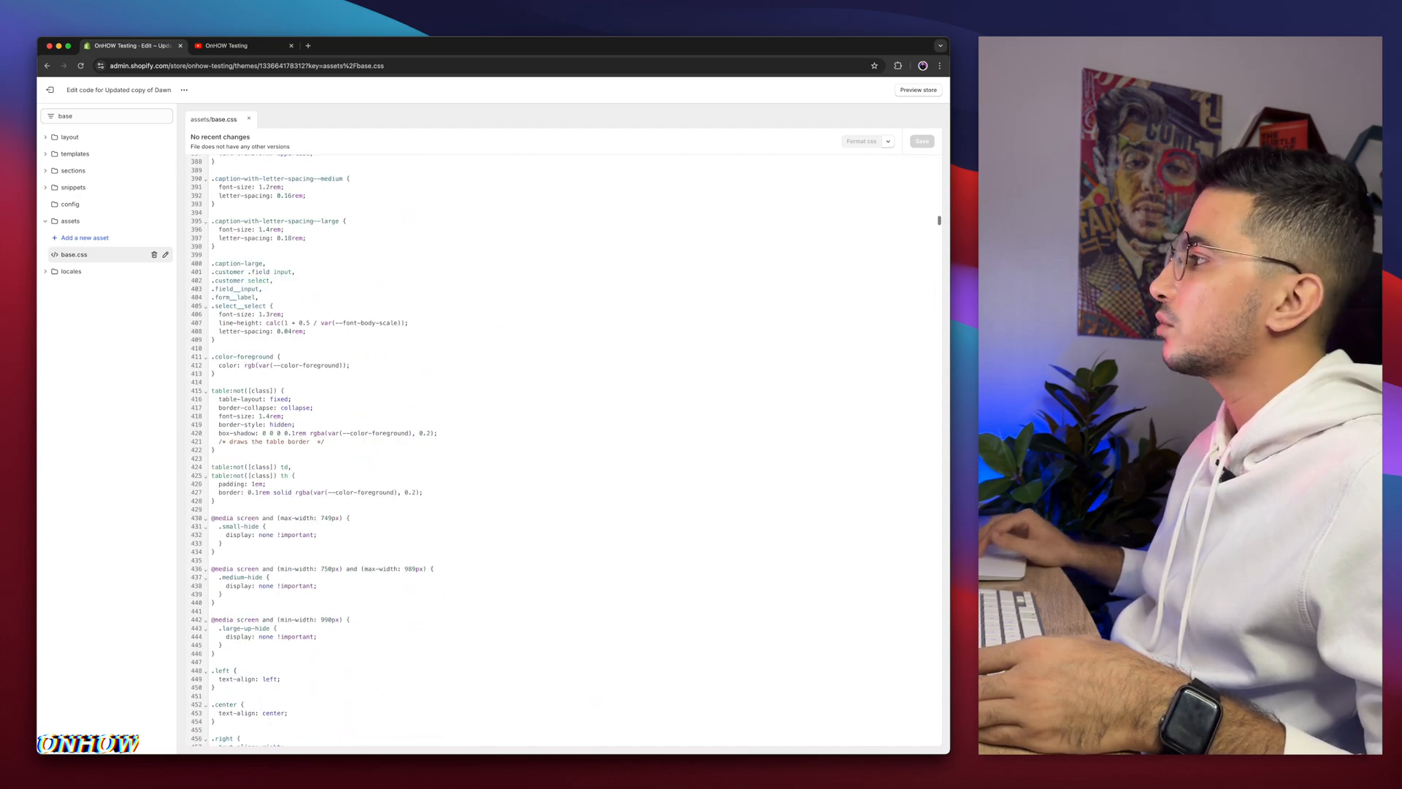
pyautogui.scroll(-3)
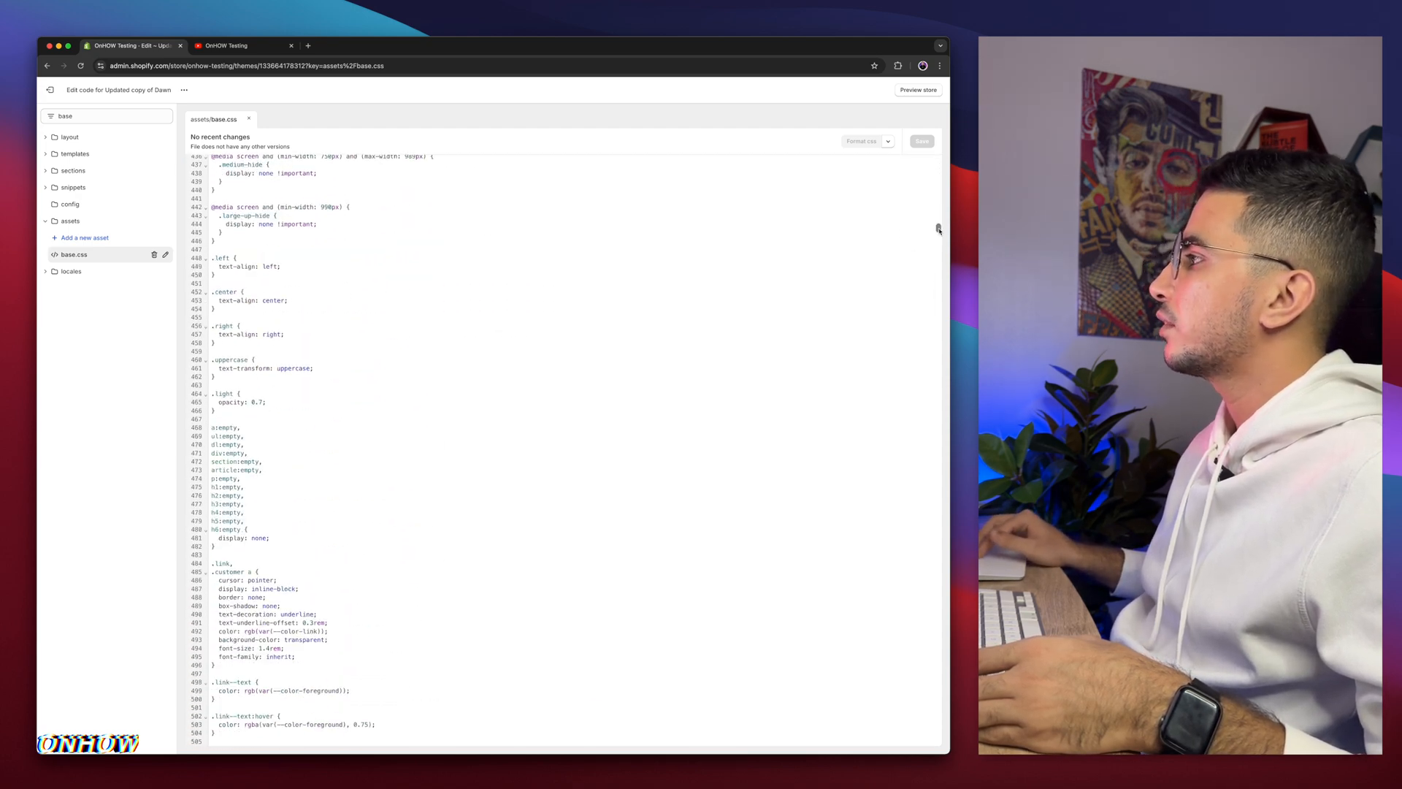
pyautogui.scroll(-3)
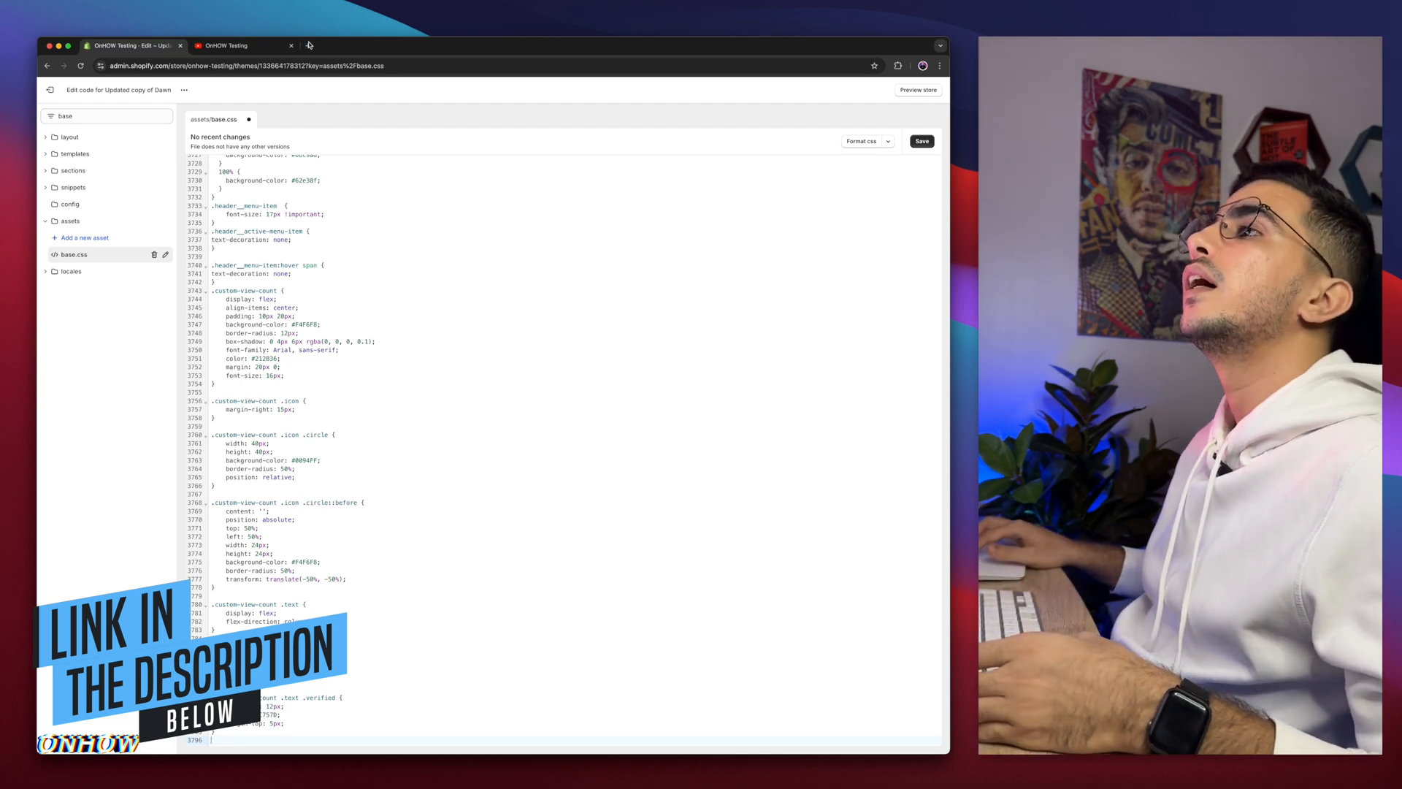
# - Copy the .header__submenu.list-menu width: 350px rule from Pastebin into the end of base.css
pyautogui.click(418, 45)
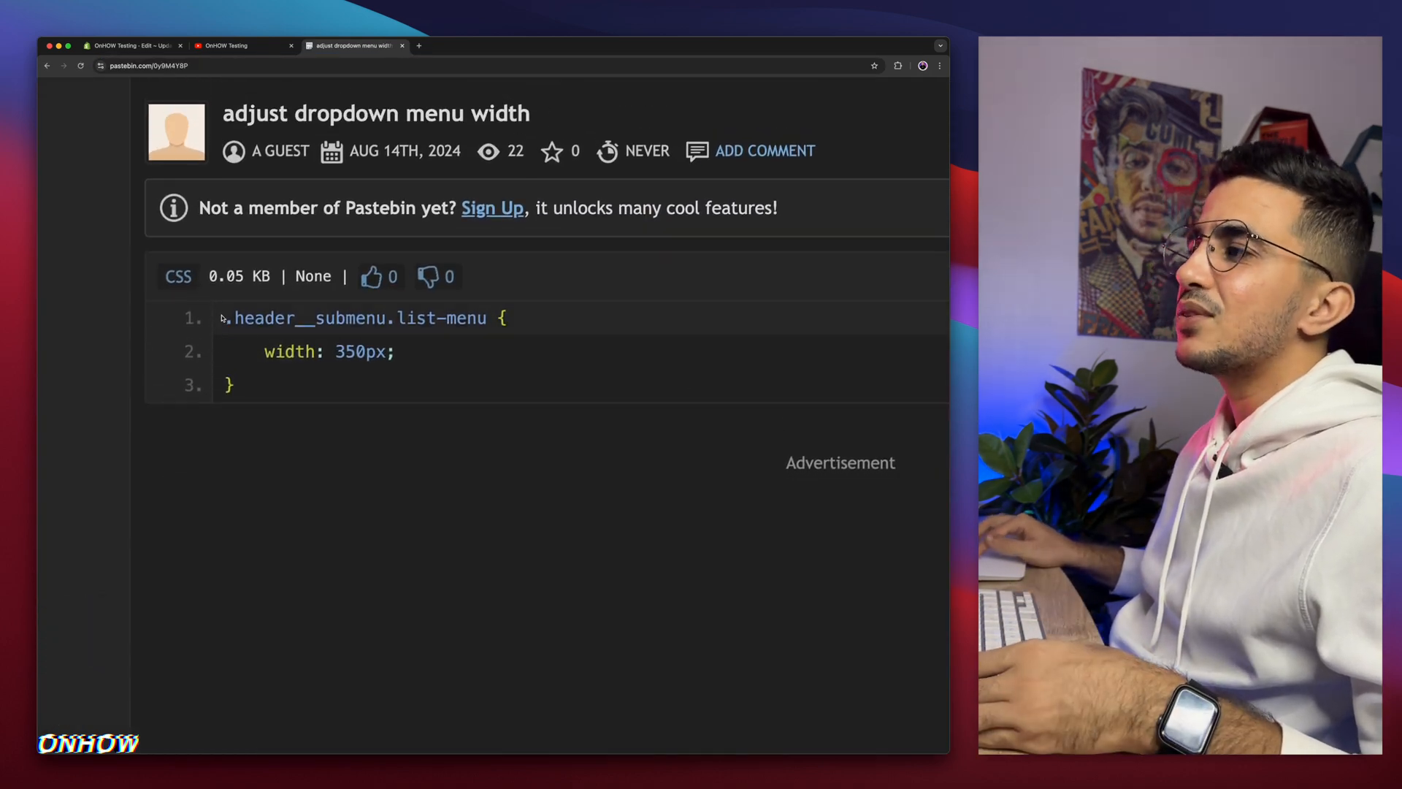
pyautogui.rightClick(358, 352)
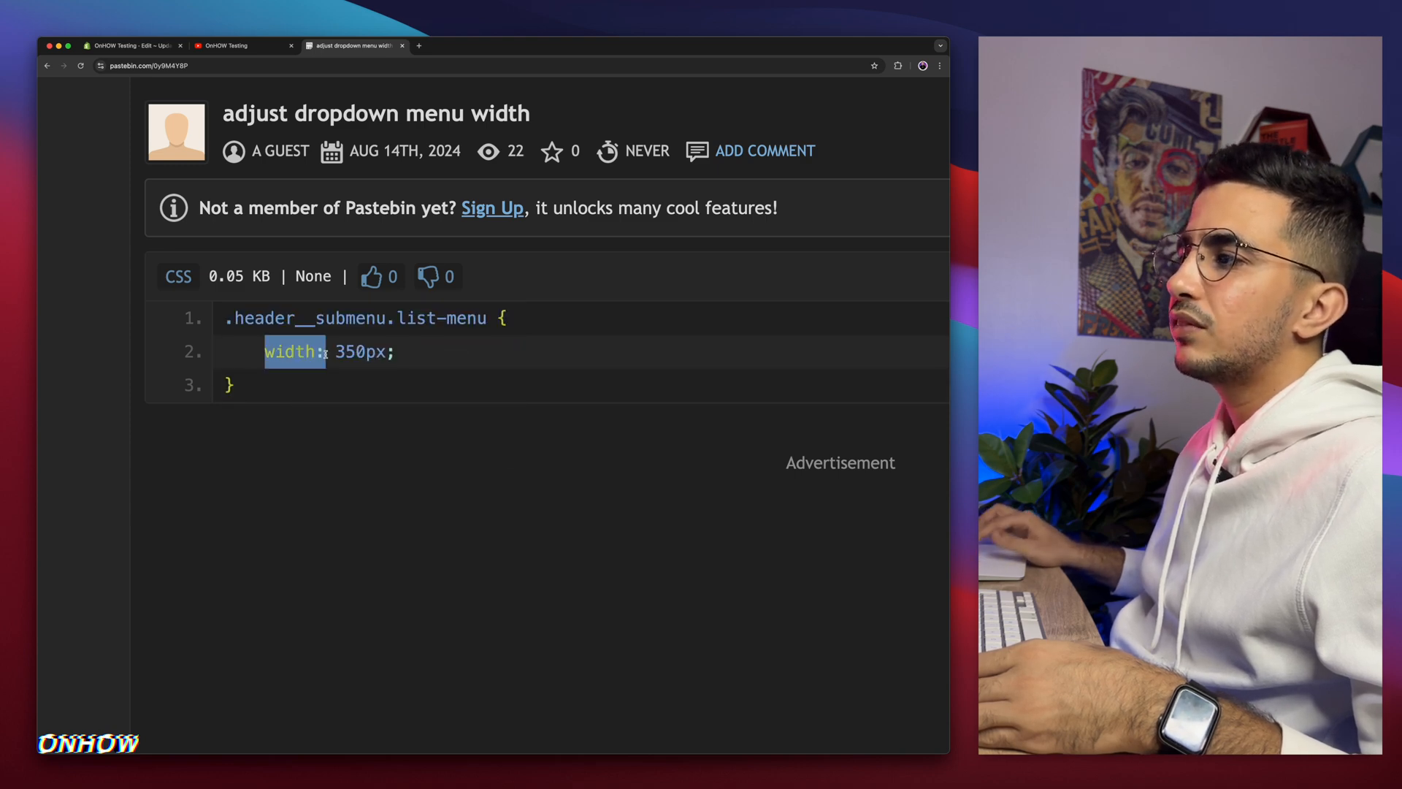
pyautogui.doubleClick(352, 351)
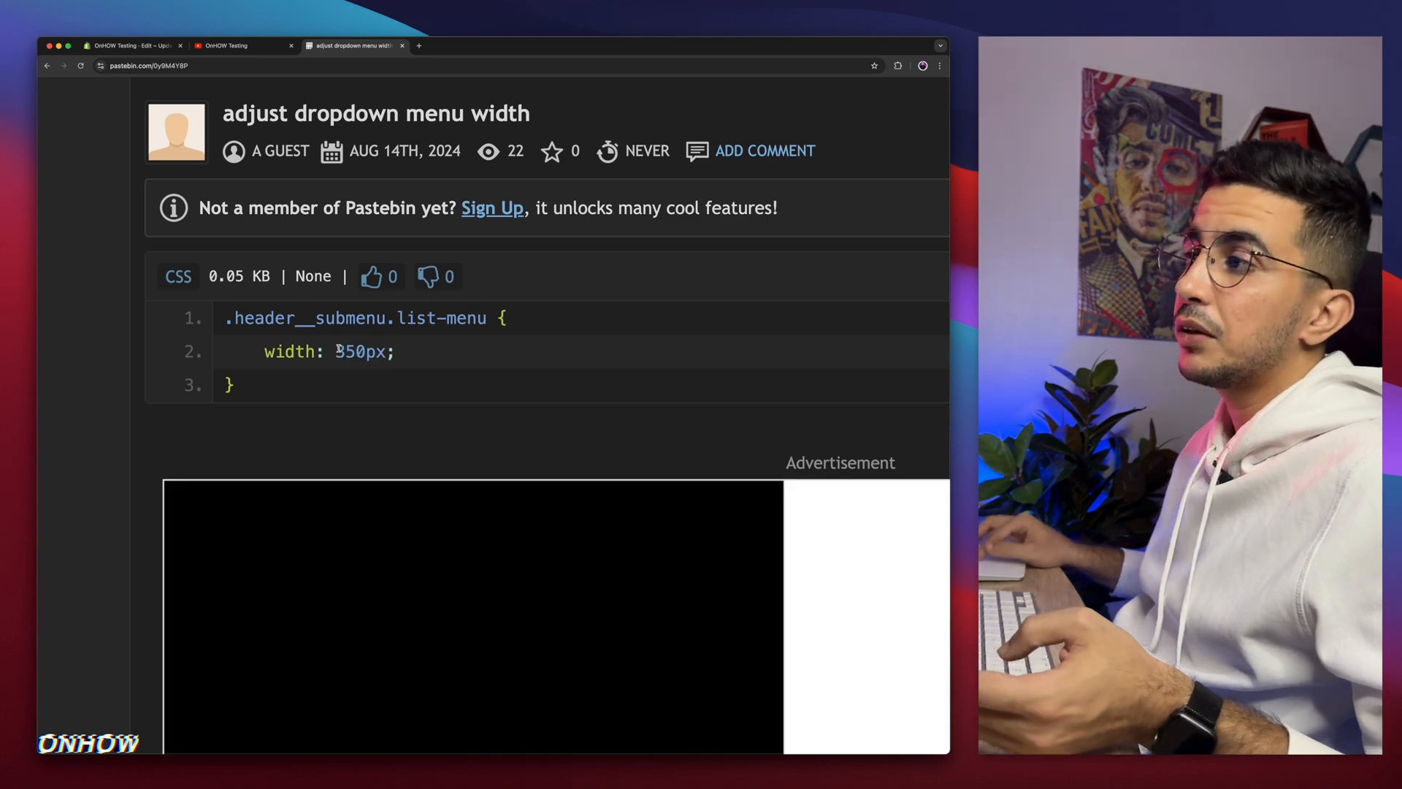
pyautogui.doubleClick(357, 351)
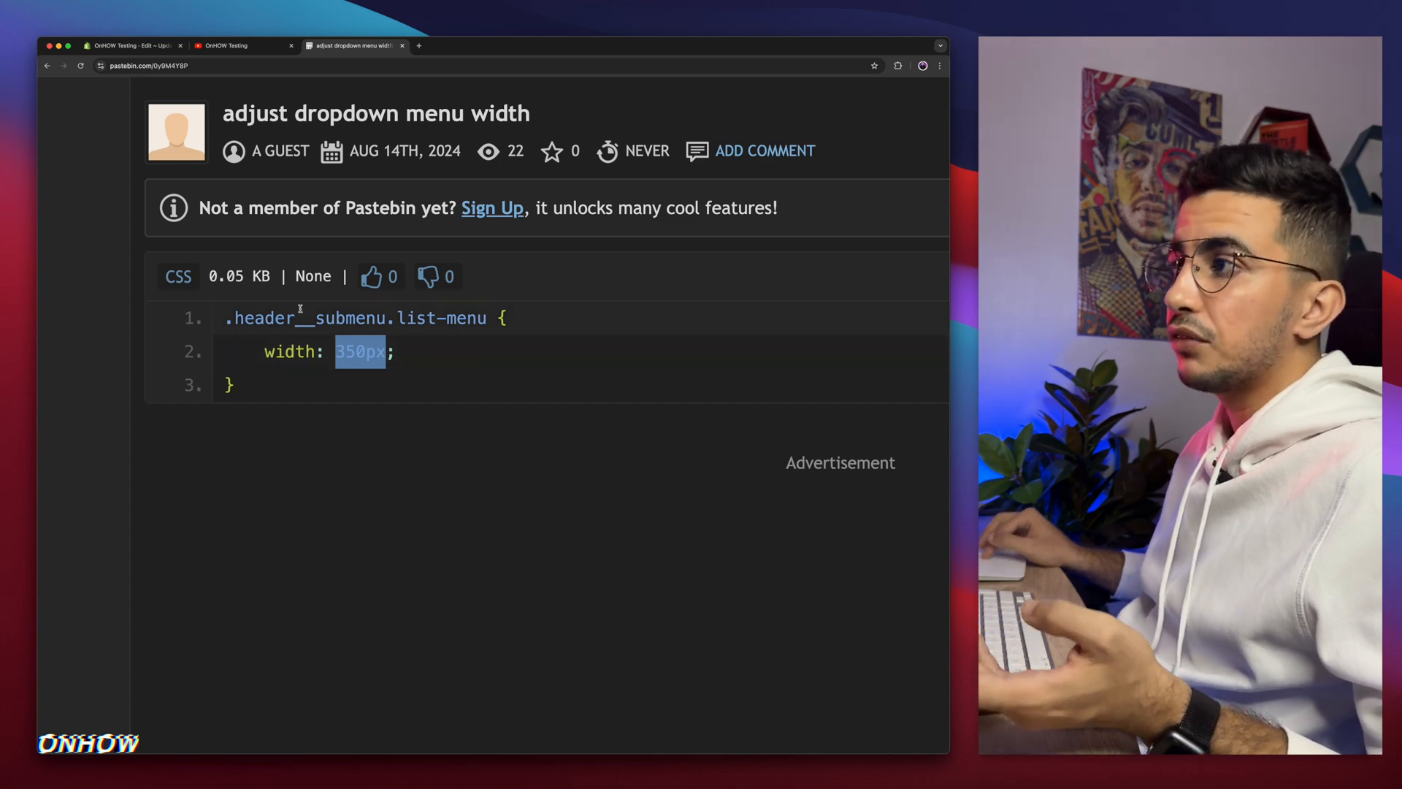
pyautogui.click(130, 45)
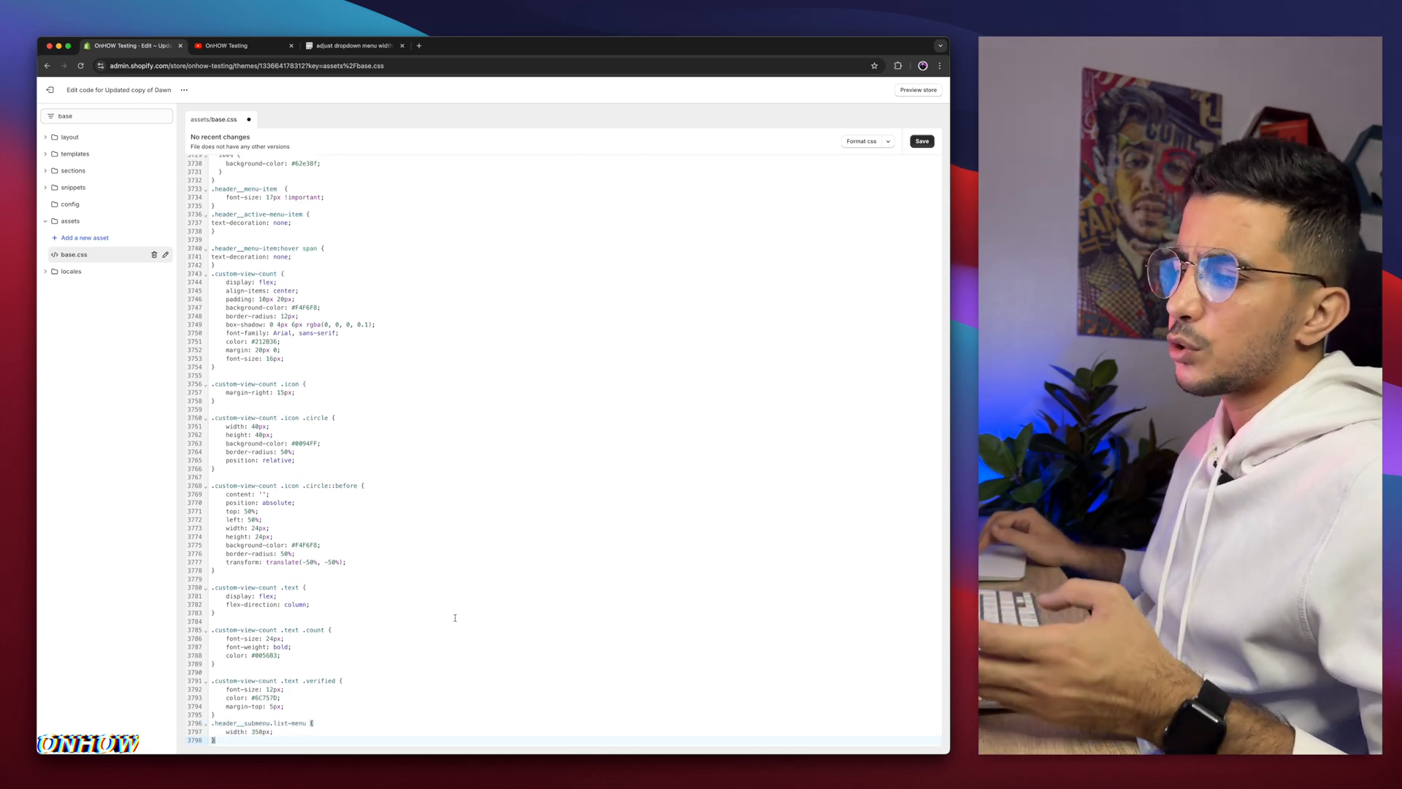
# - Save base.css and check the wider Categories dropdown on the live storefront
pyautogui.click(921, 140)
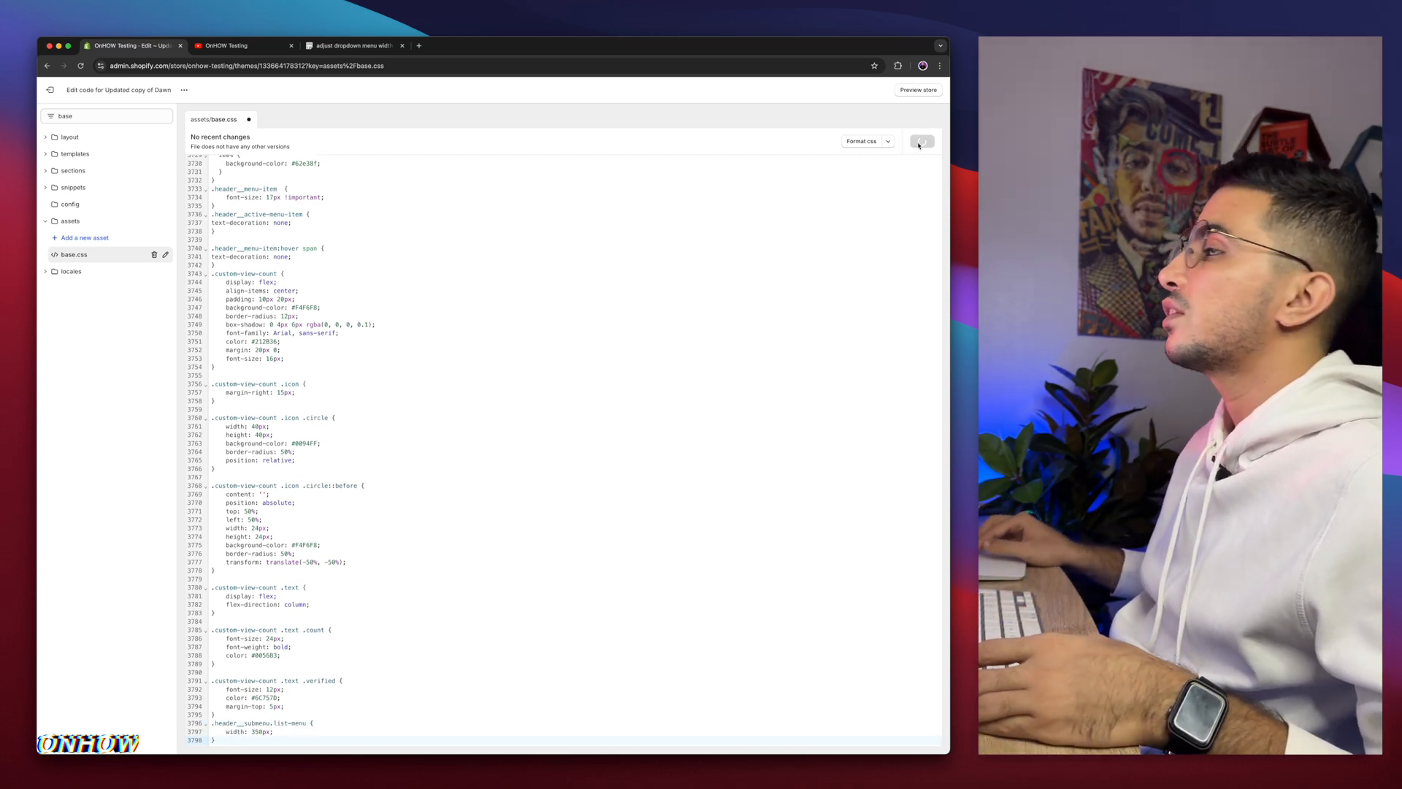
pyautogui.click(921, 140)
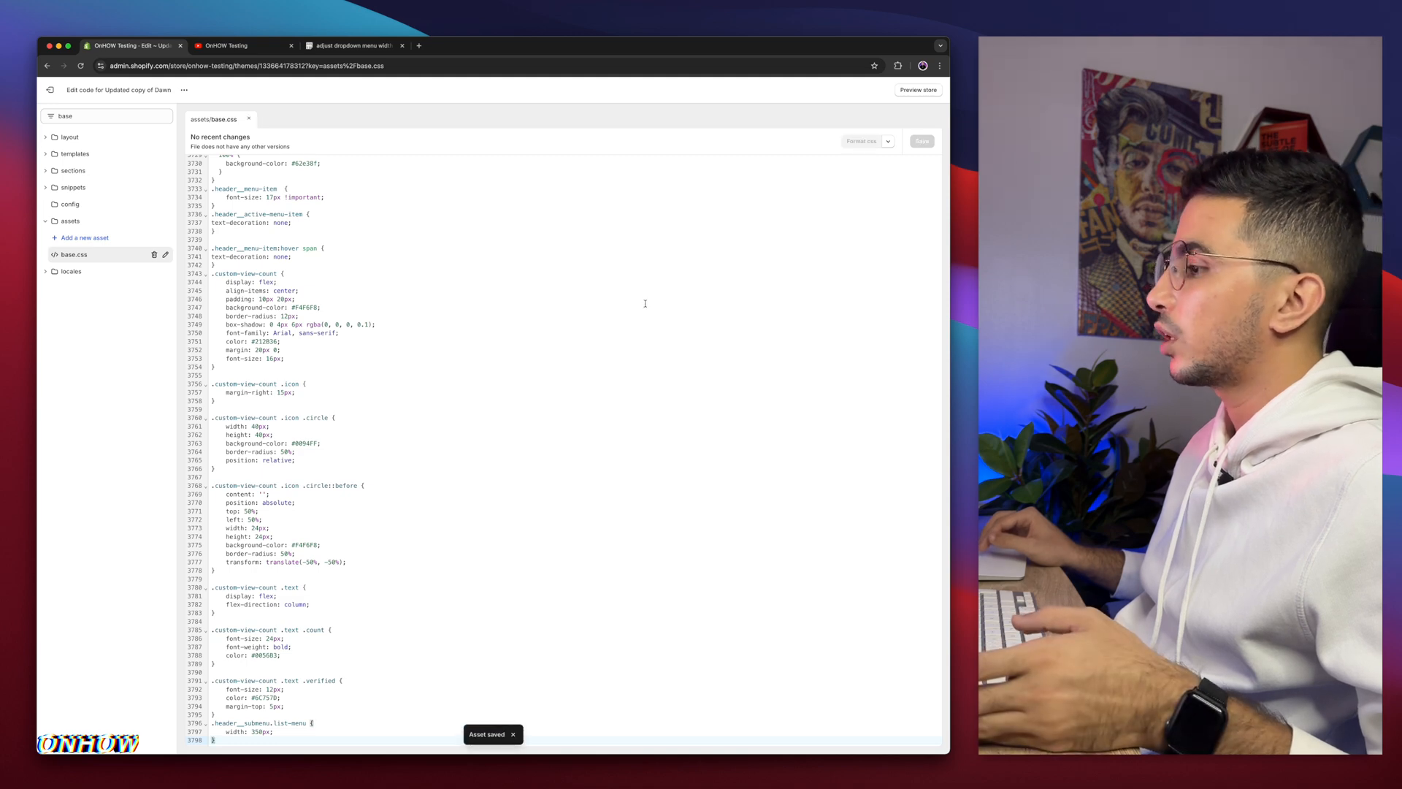
pyautogui.click(234, 45)
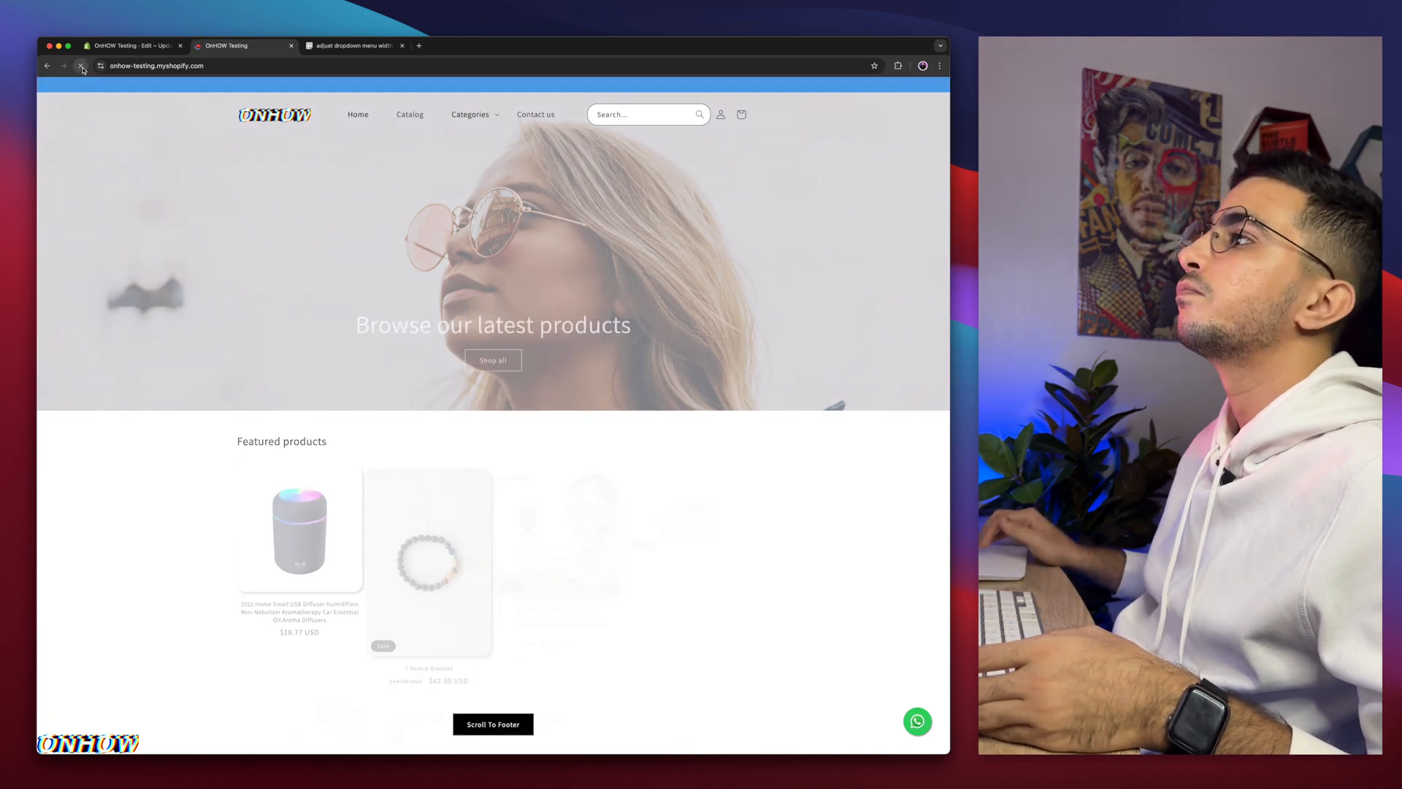
pyautogui.click(469, 114)
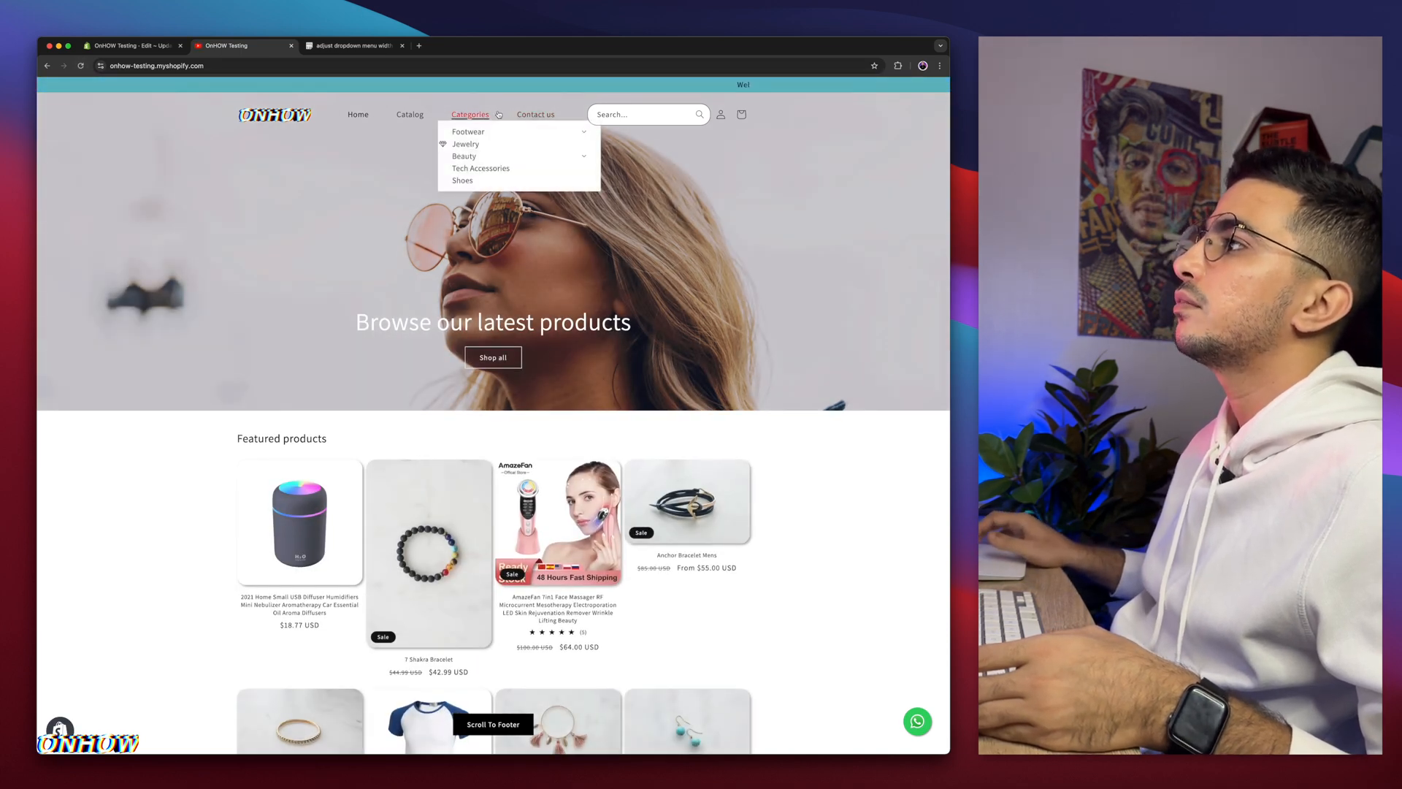